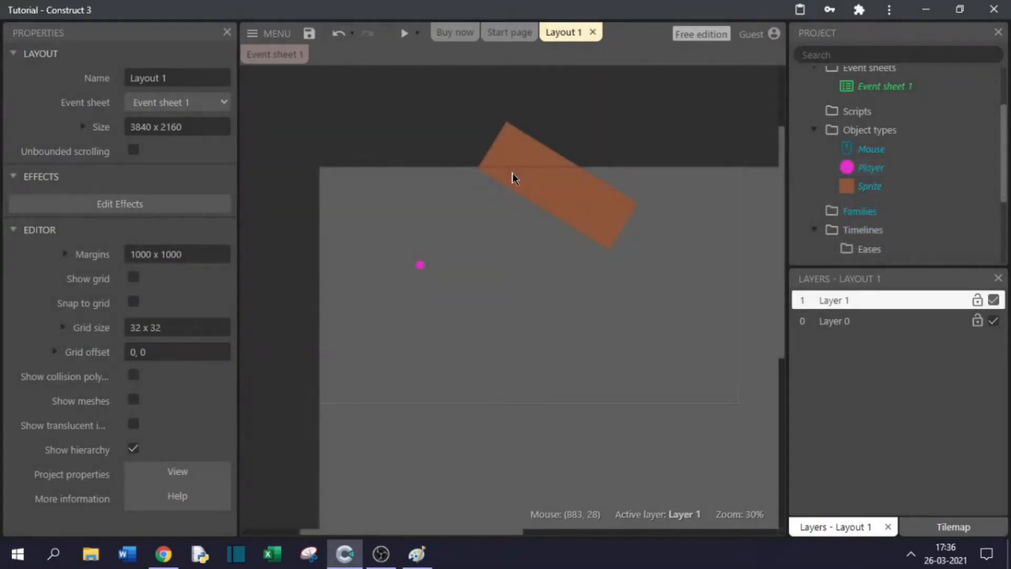
Step: Select the Player and scroll its properties to the Bullet behavior with speed 1000
{"action": "left_click", "coordinate": [421, 265]}
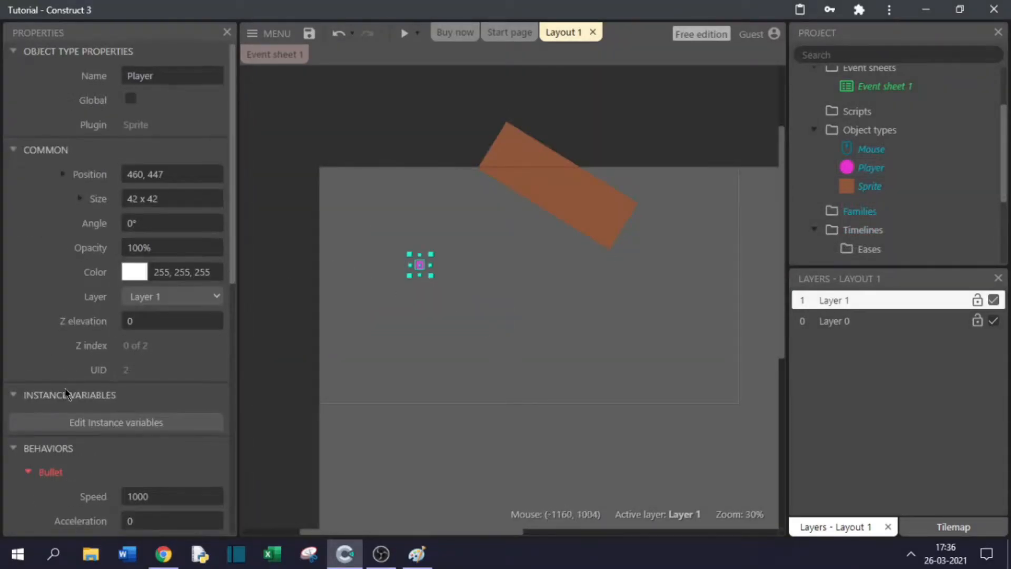
{"action": "scroll", "scroll_direction": "down", "scroll_amount": 3}
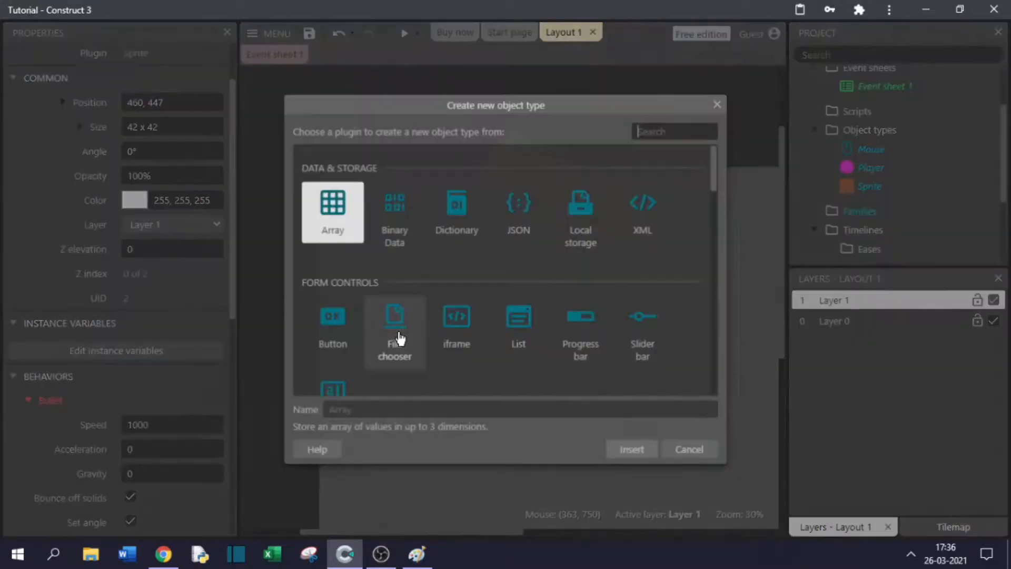
Step: Add a Sprite object named Trail and place it in the layout as a small pink circle
{"action": "type", "text": "sp"}
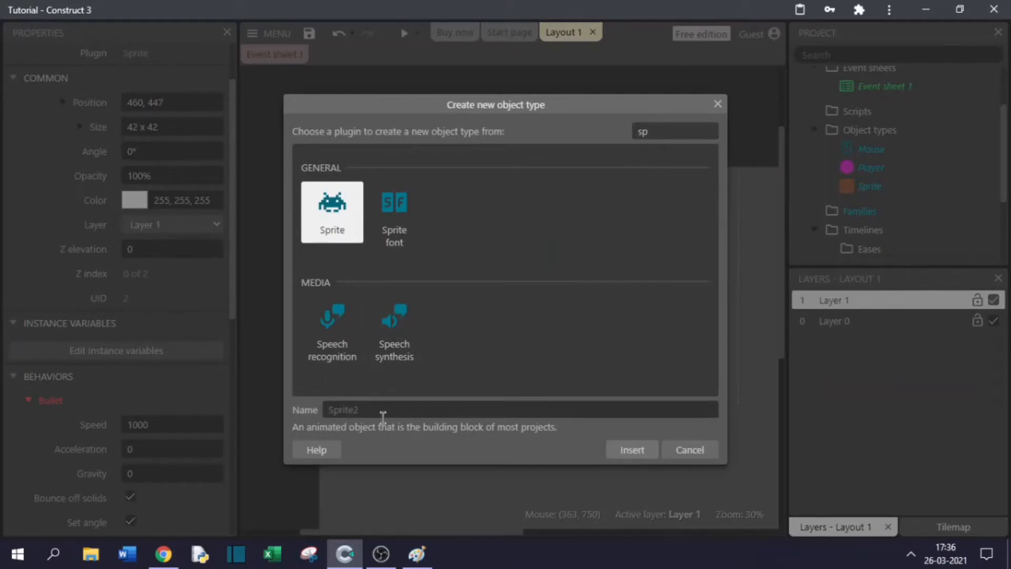
{"action": "type", "text": "Tr"}
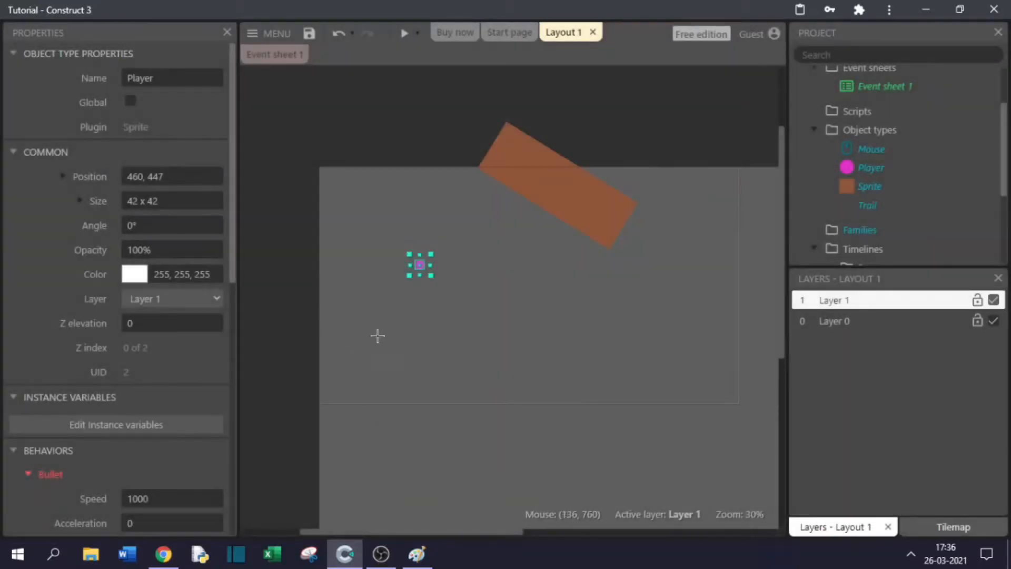
{"action": "double_click", "coordinate": [868, 205]}
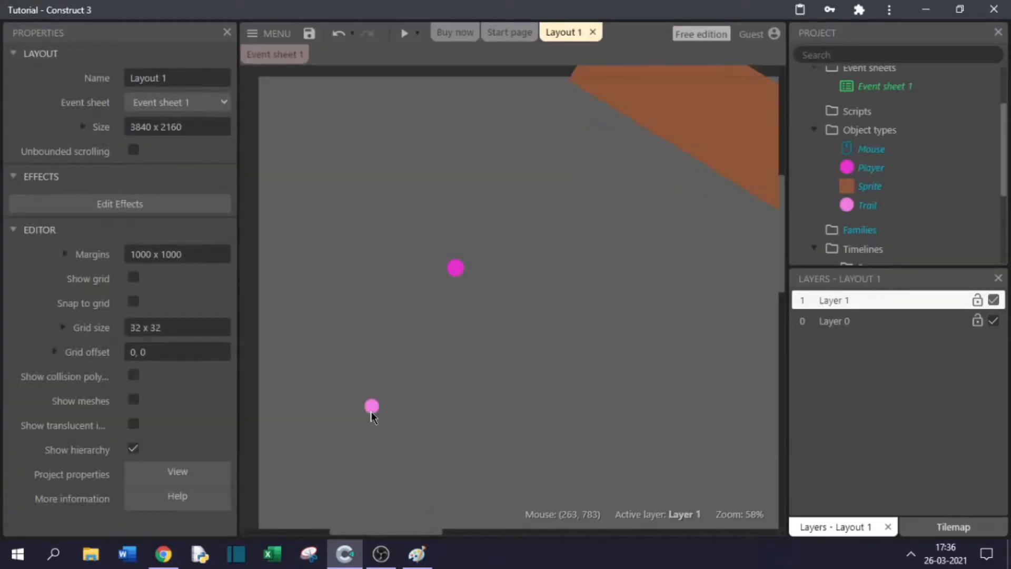
Step: Add a Fade behavior to Trail with a fade out time of 0.5 seconds
{"action": "left_click", "coordinate": [116, 329]}
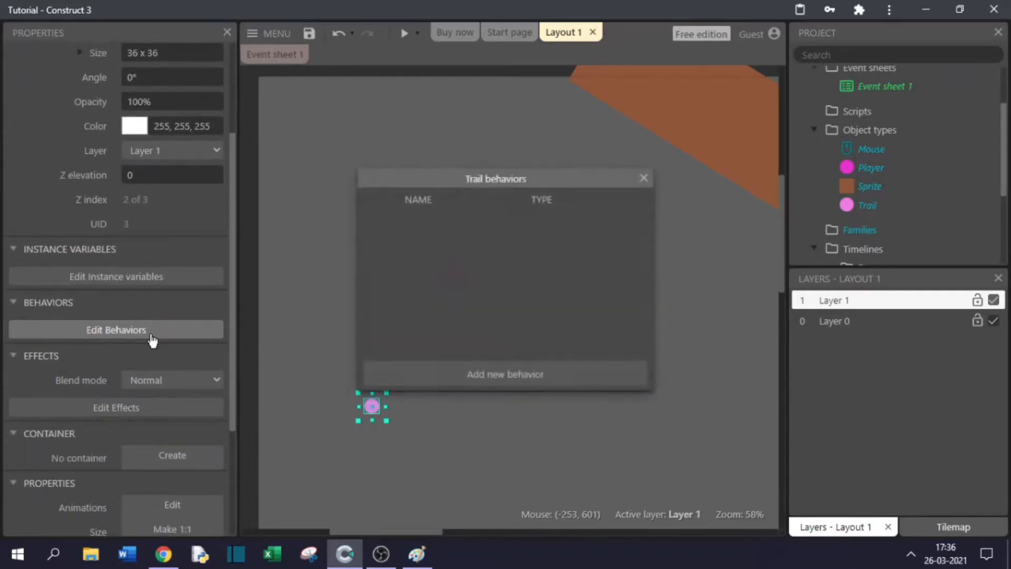
{"action": "left_click", "coordinate": [504, 374]}
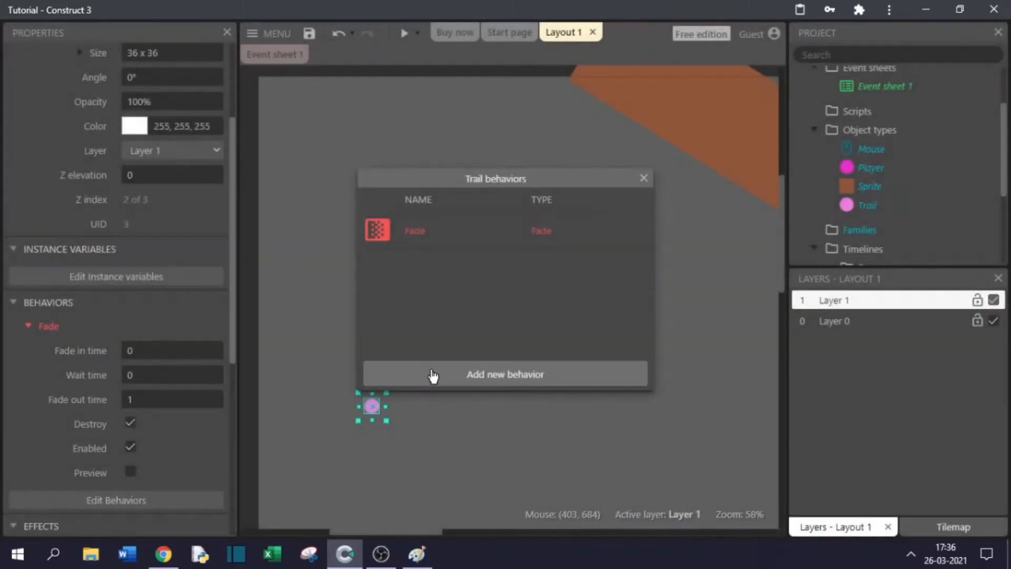
{"action": "left_click", "coordinate": [642, 178]}
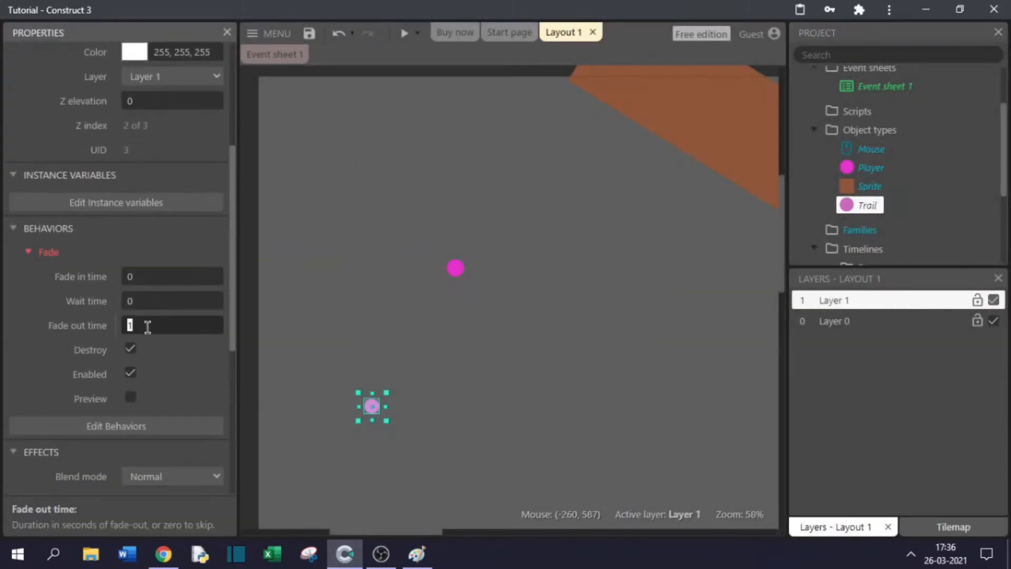
{"action": "type", "text": "0.5"}
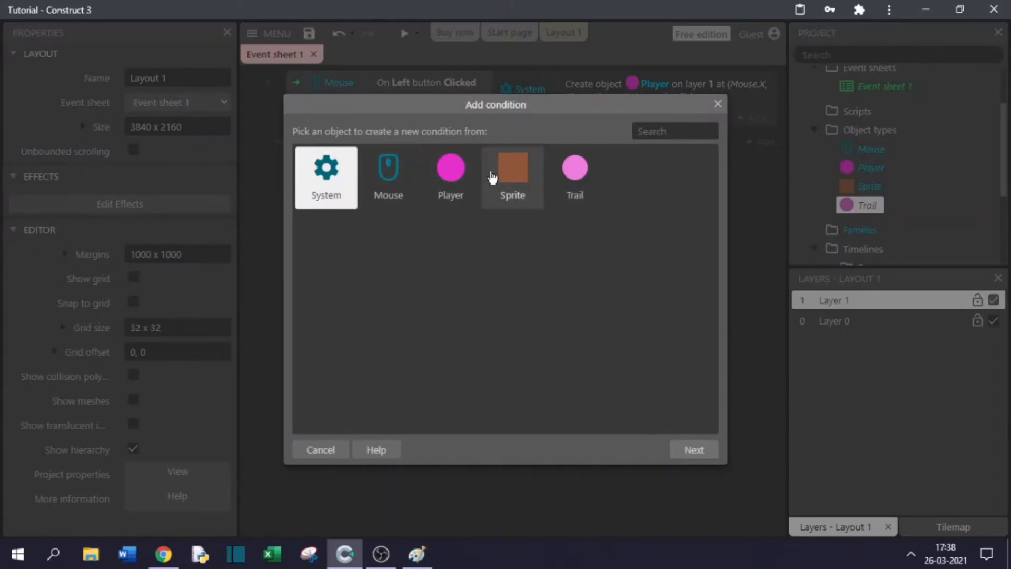
Step: Add an event with the condition Player's Bullet is enabled
{"action": "left_click", "coordinate": [450, 176]}
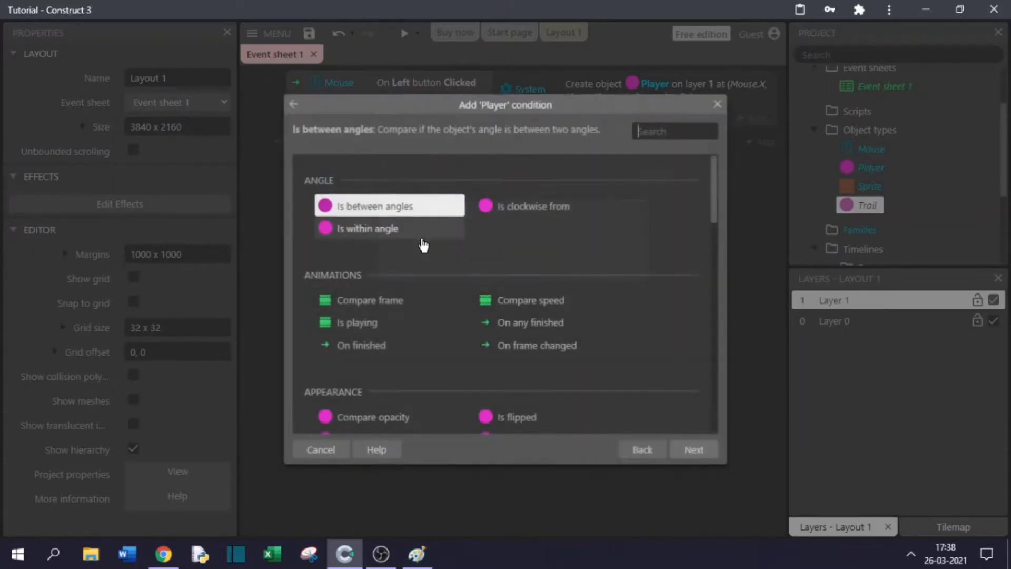
{"action": "scroll", "scroll_direction": "down", "scroll_amount": 3}
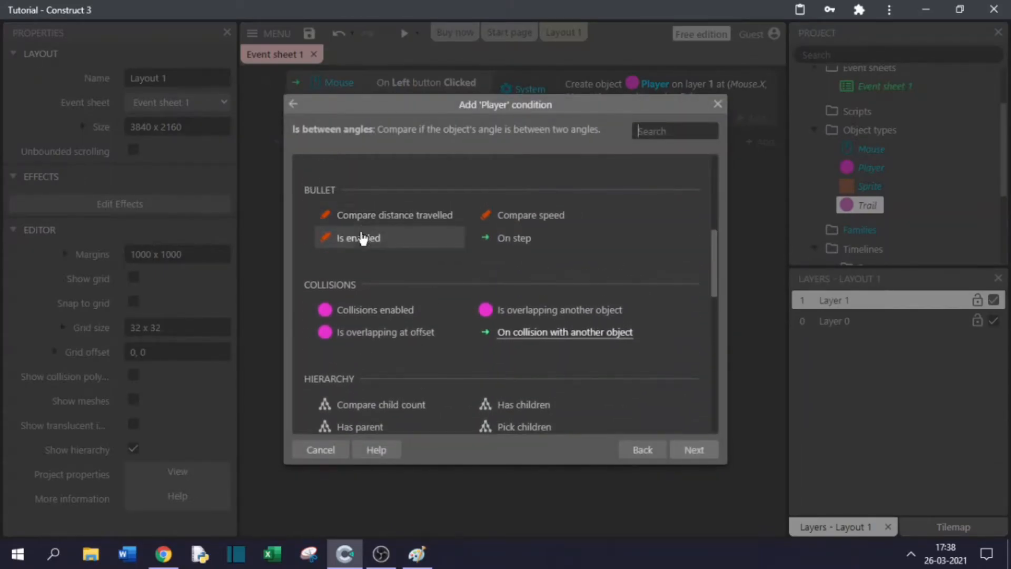
{"action": "left_click", "coordinate": [357, 237]}
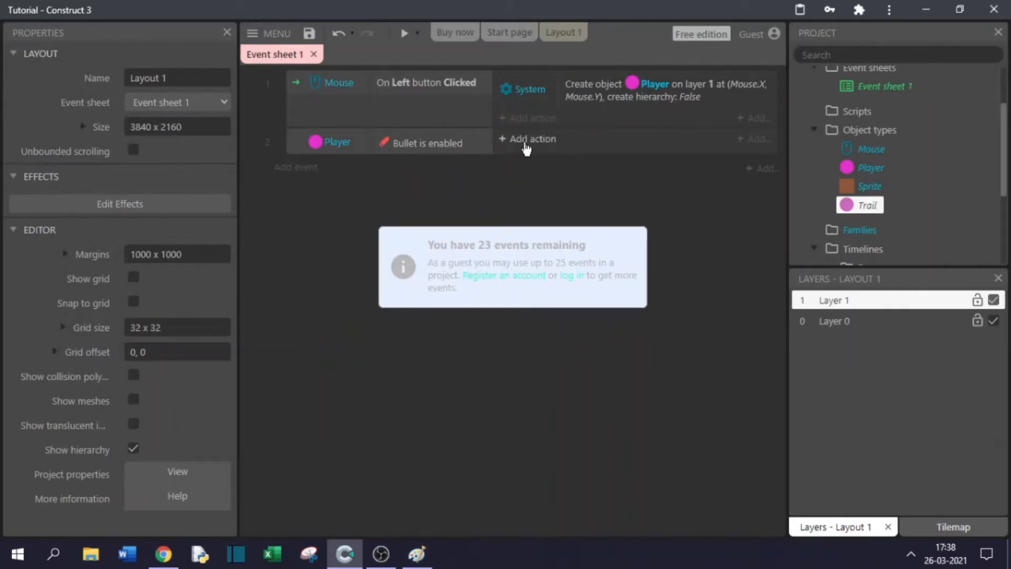
Step: Add actions: Player spawns Trail on layer 0, then Trail starts its fade
{"action": "left_click", "coordinate": [527, 139]}
{"action": "type", "text": "spa"}
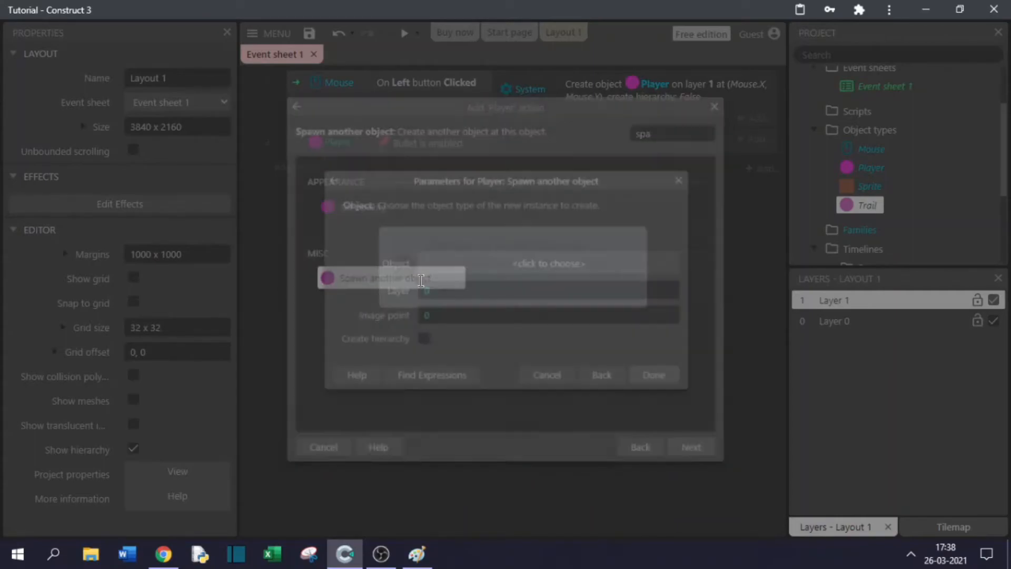
{"action": "left_click", "coordinate": [548, 264]}
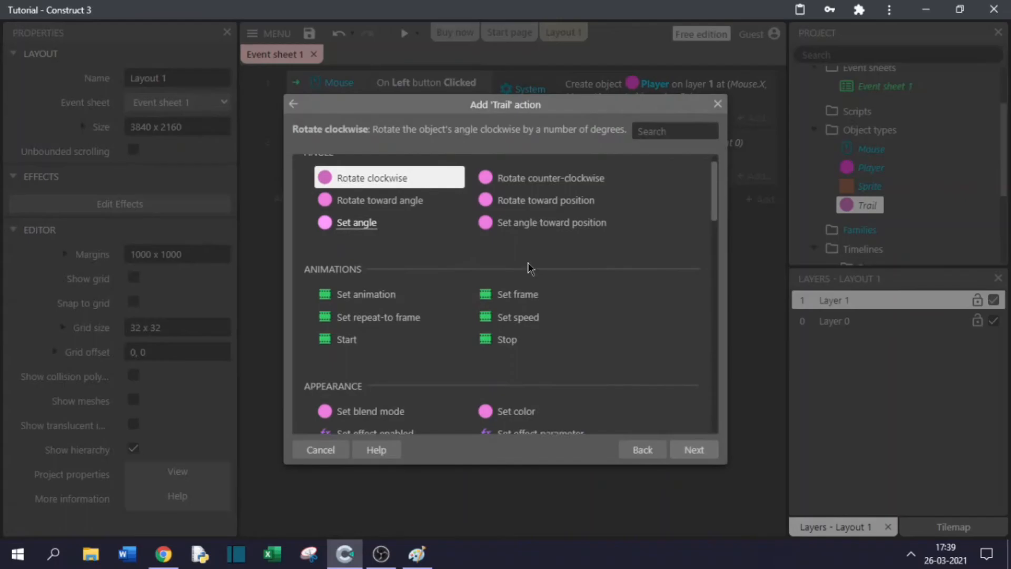
{"action": "scroll", "scroll_direction": "down", "scroll_amount": 3}
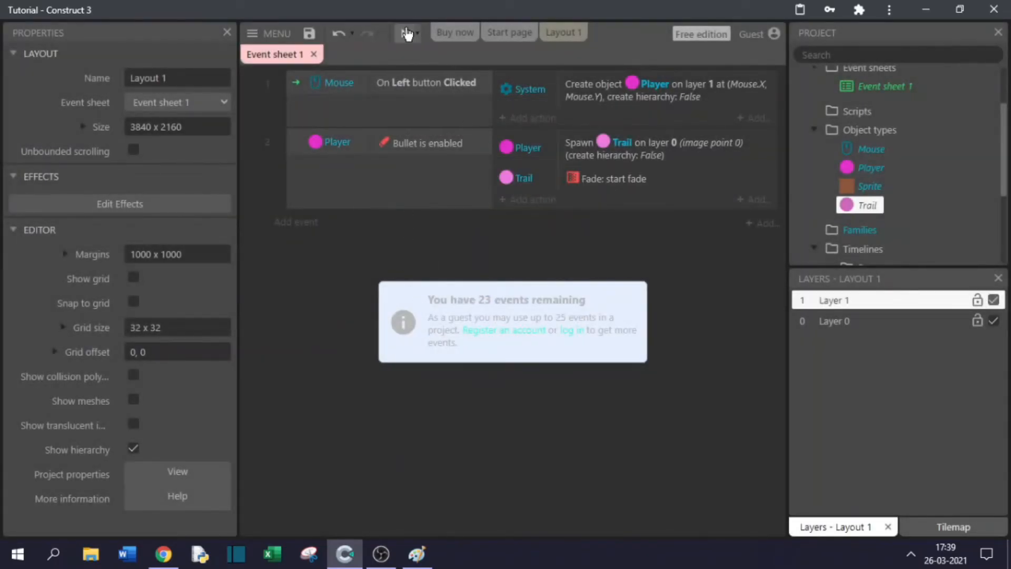
Step: Preview the game to test the fading trail behind the Player
{"action": "left_click", "coordinate": [407, 33]}
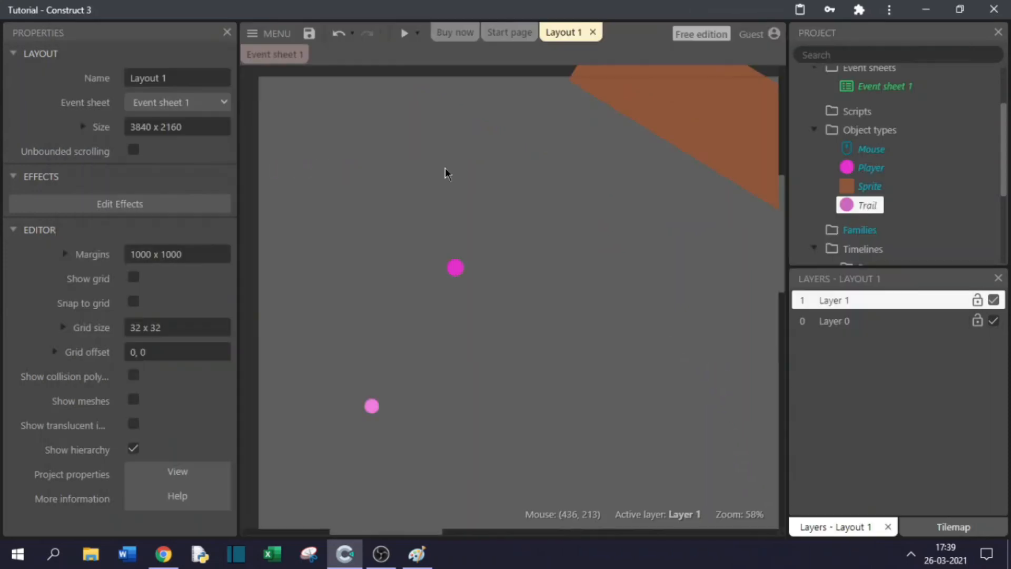
{"action": "mouse_move", "coordinate": [445, 170]}
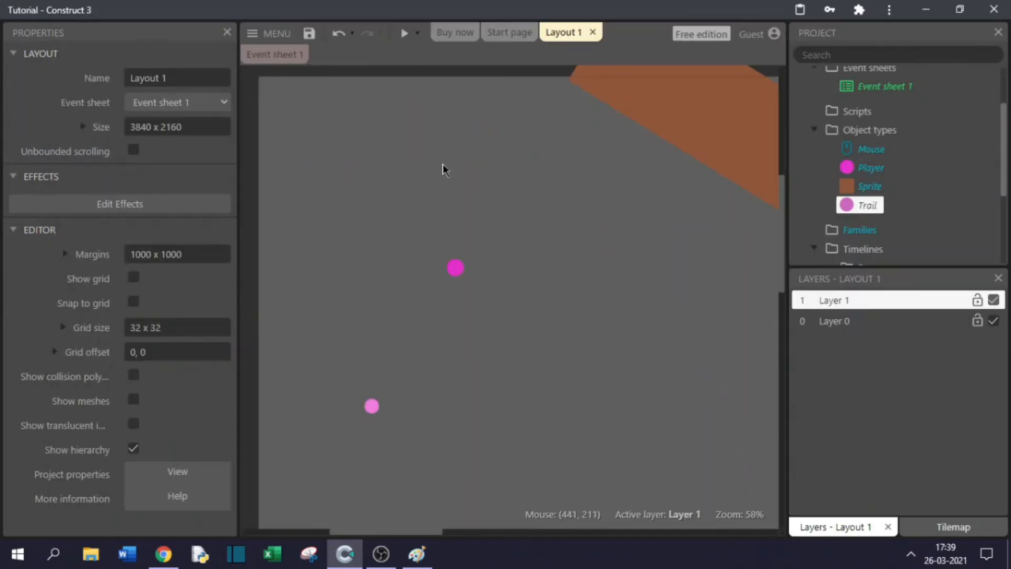